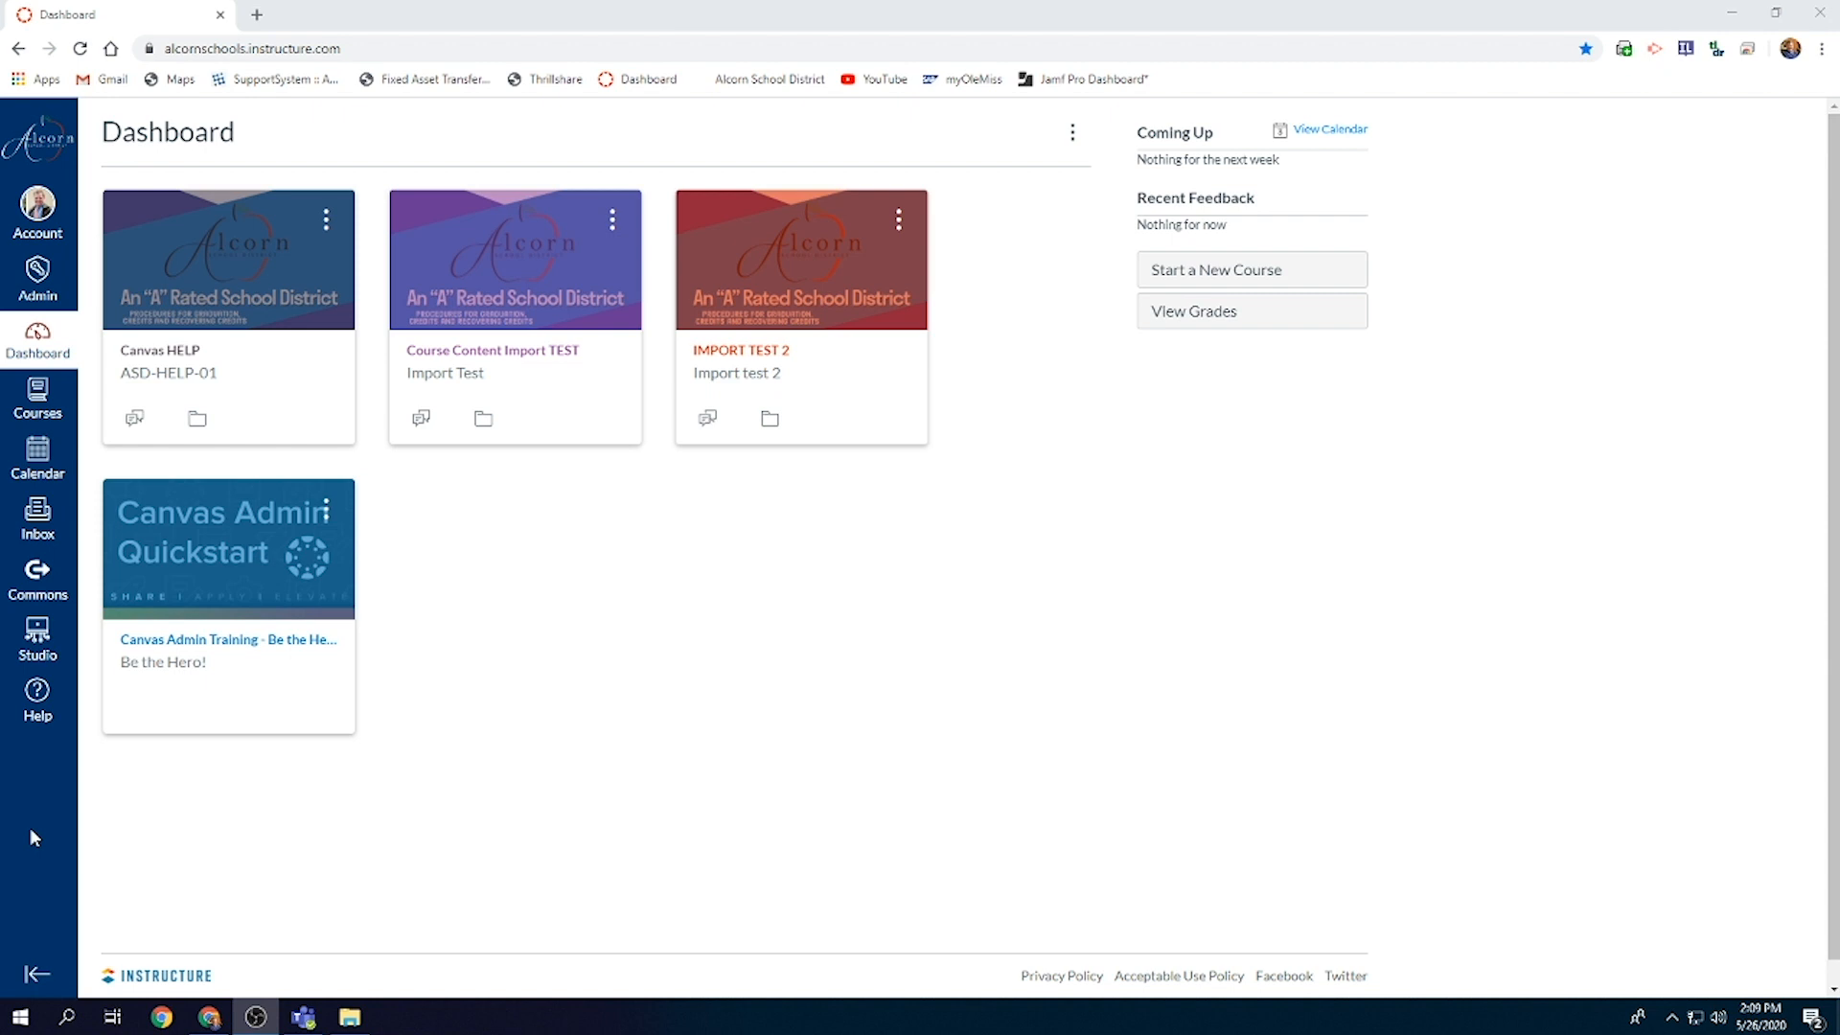
mouse_move(100, 784)
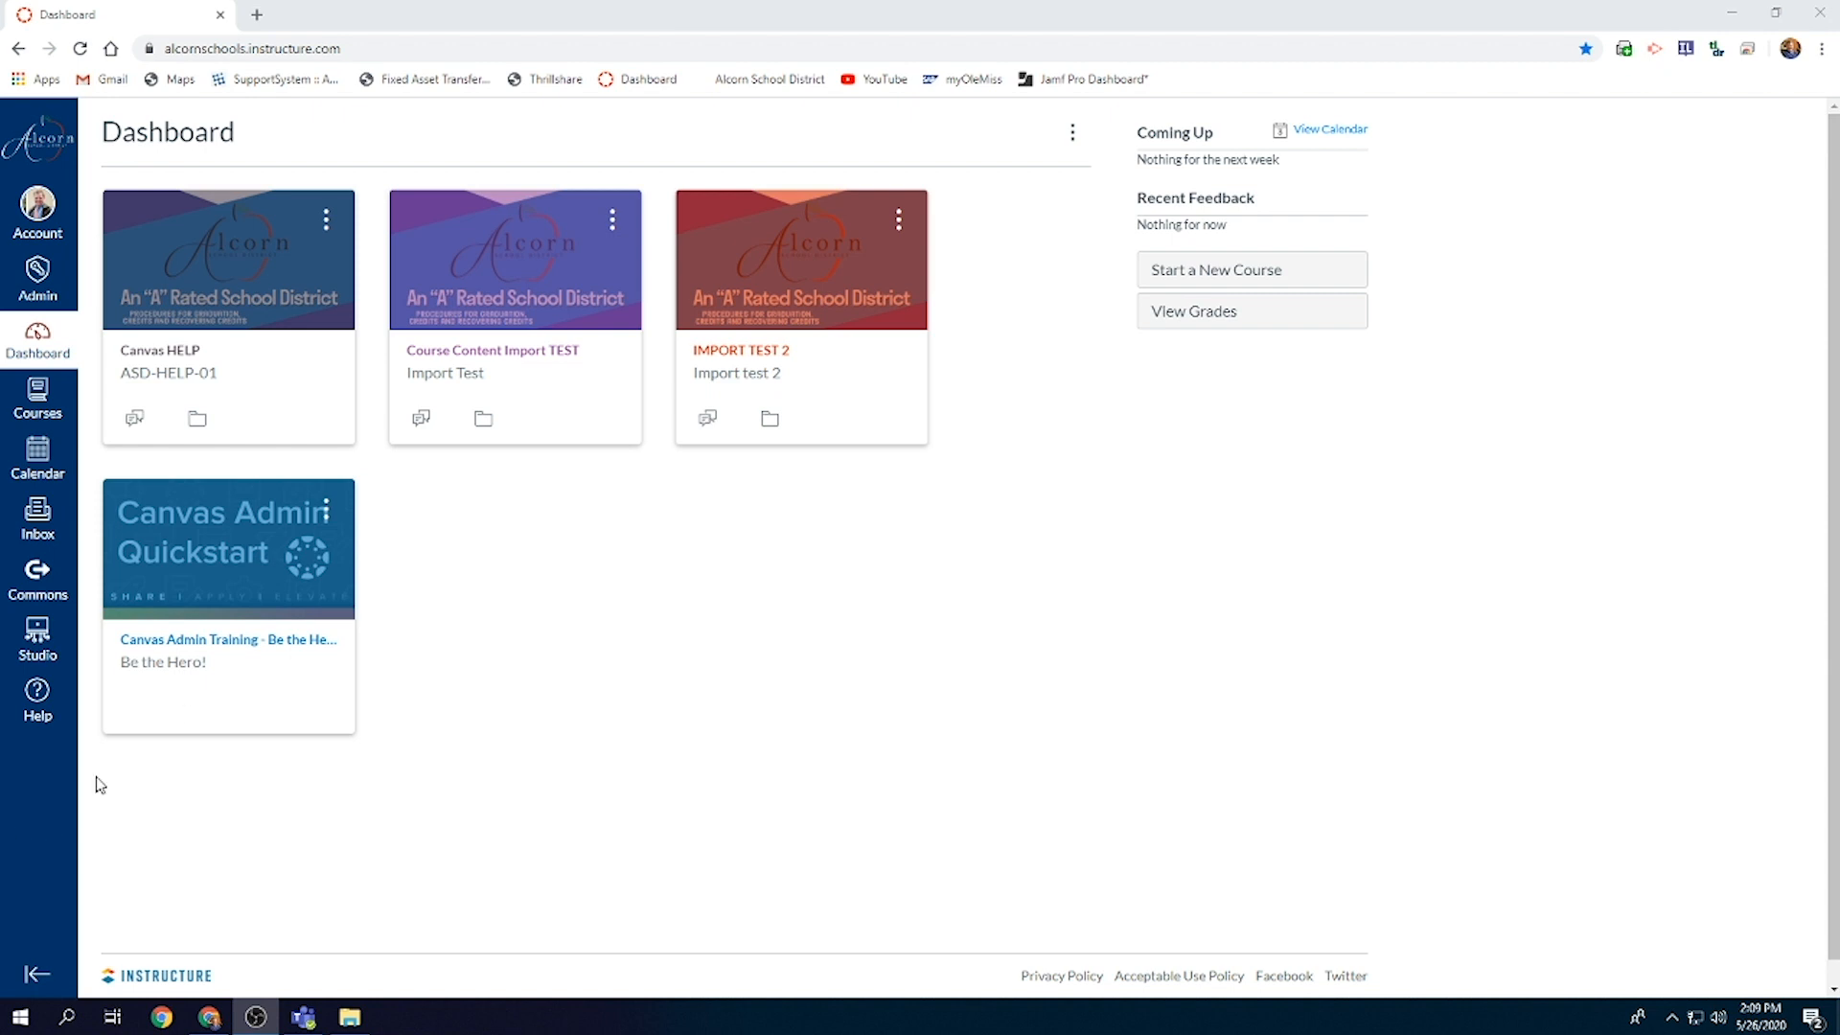
Open the Canvas HELP course (ASD-HELP-01) card from the dashboard
click(160, 350)
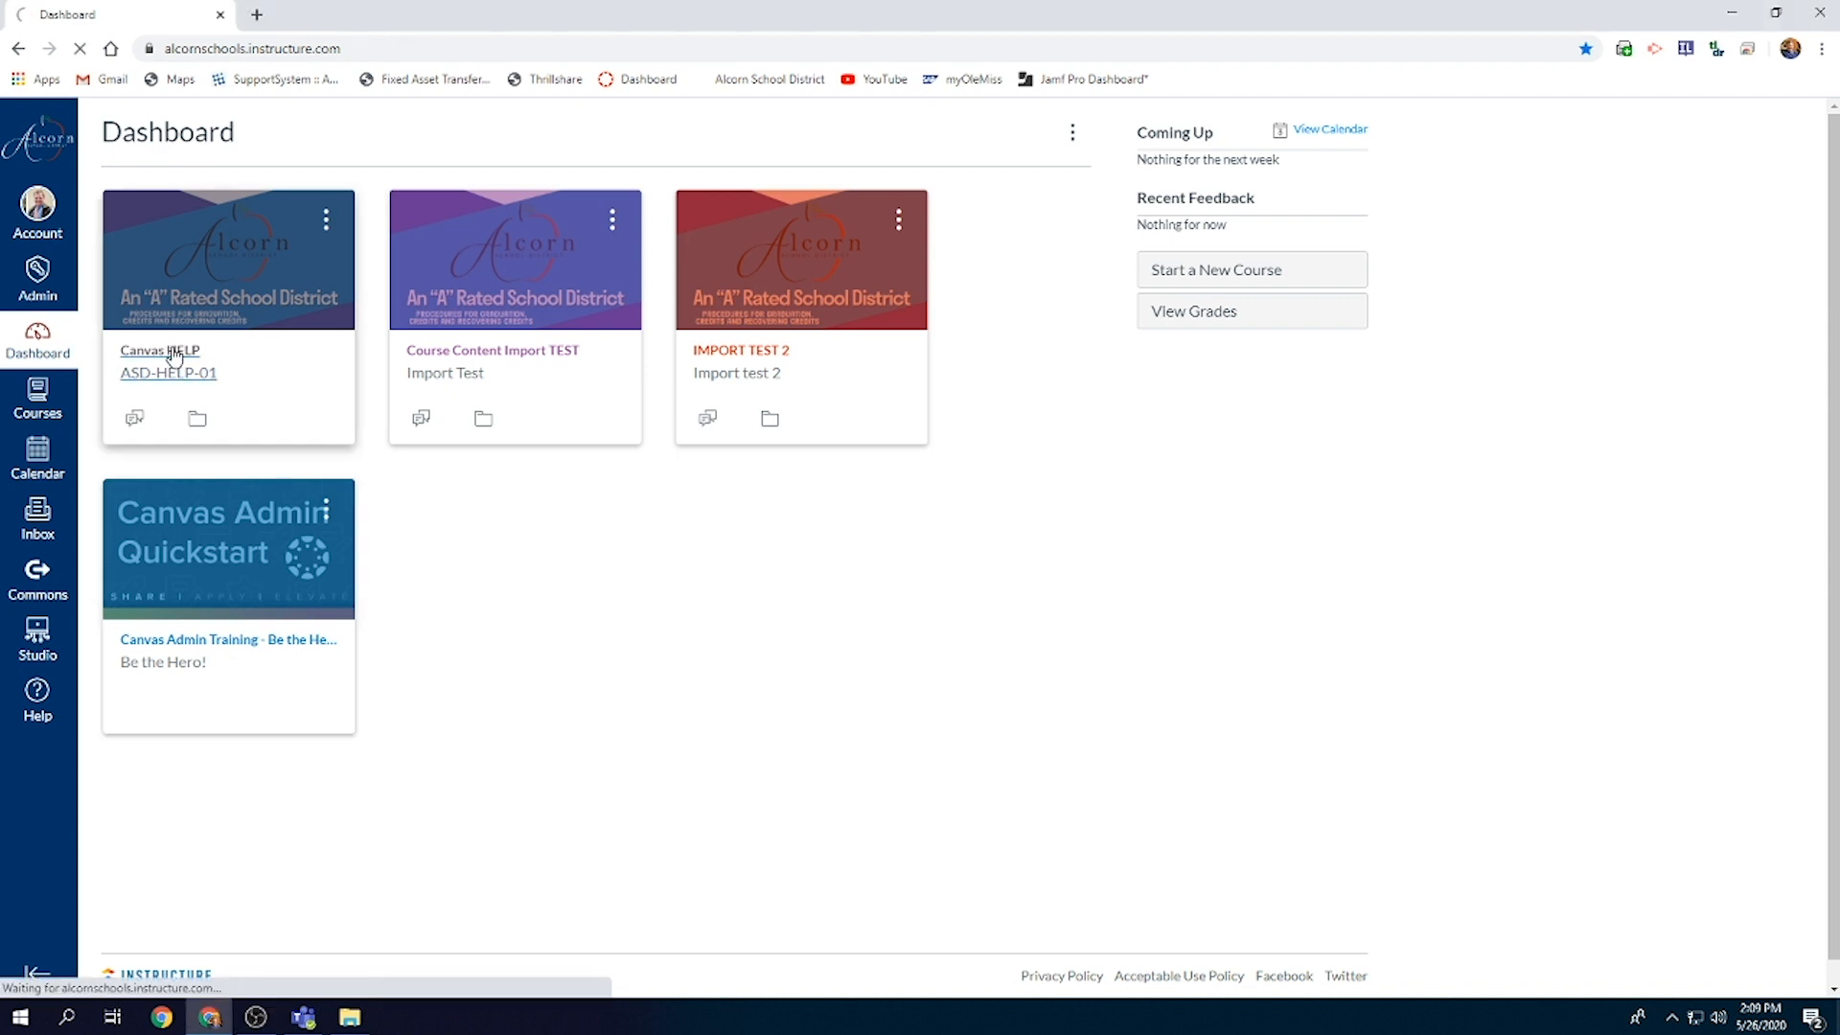
click(158, 349)
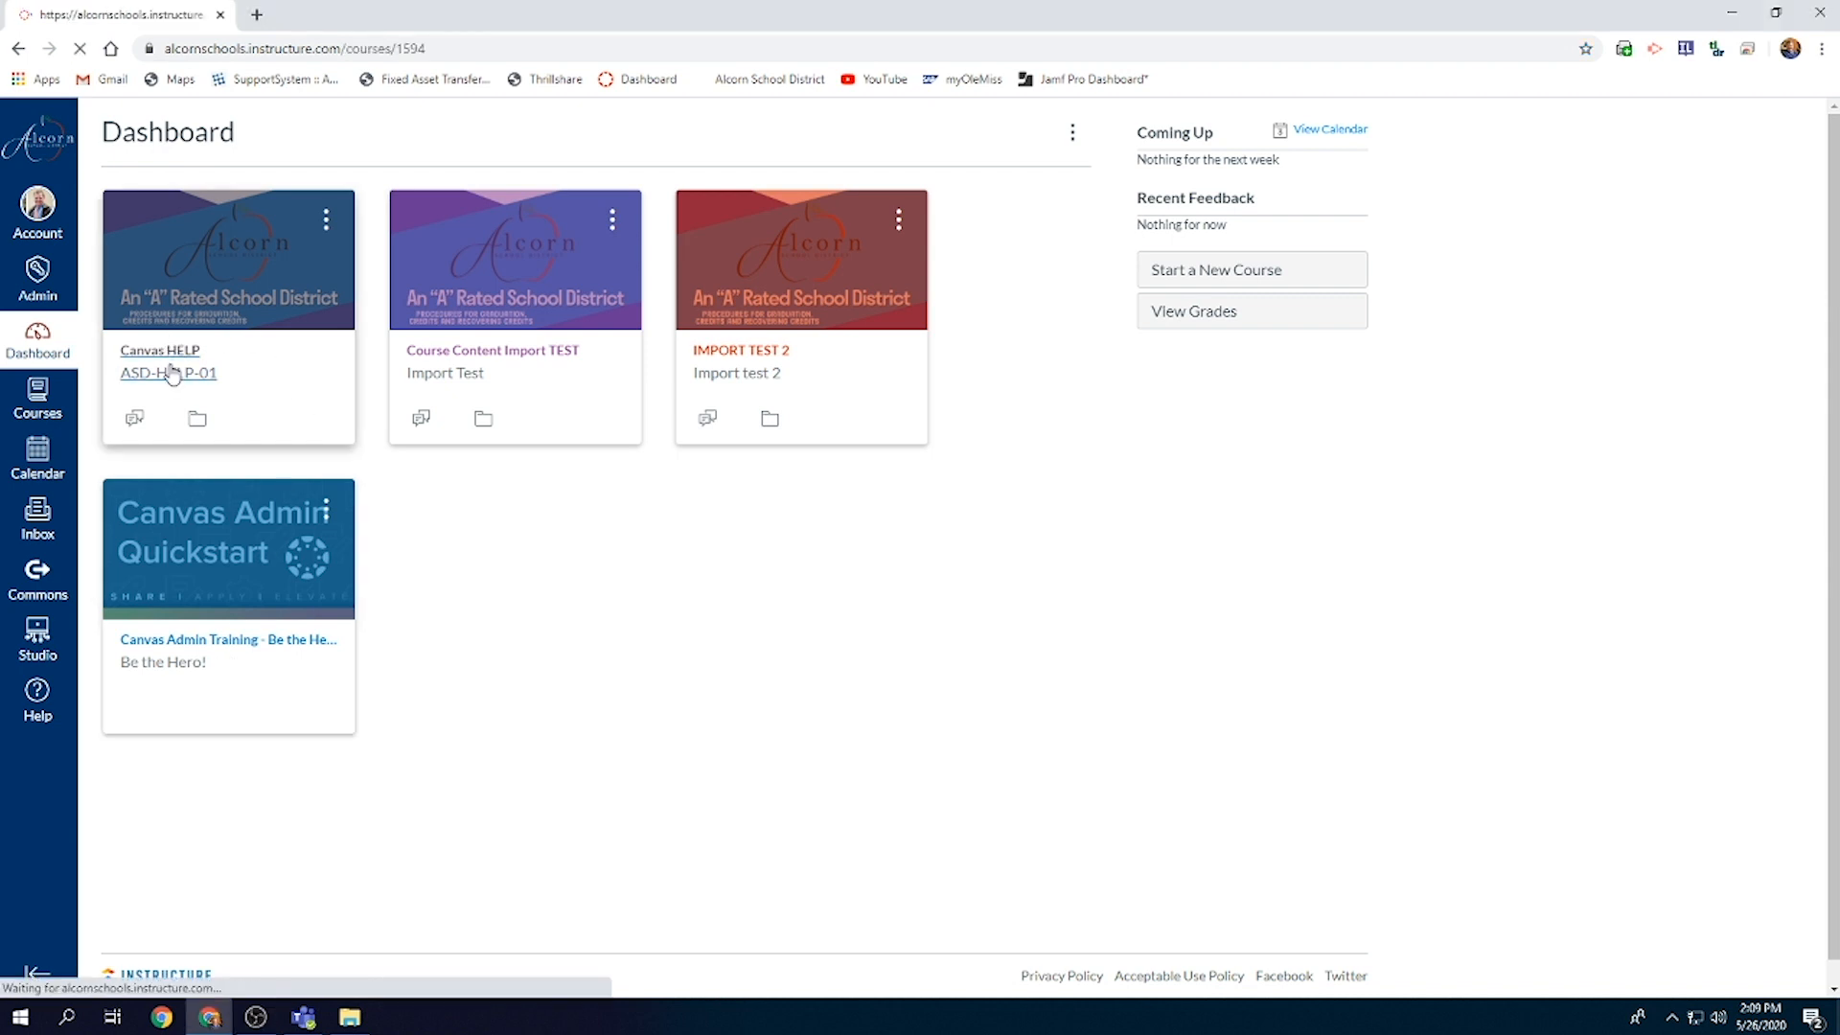
click(167, 372)
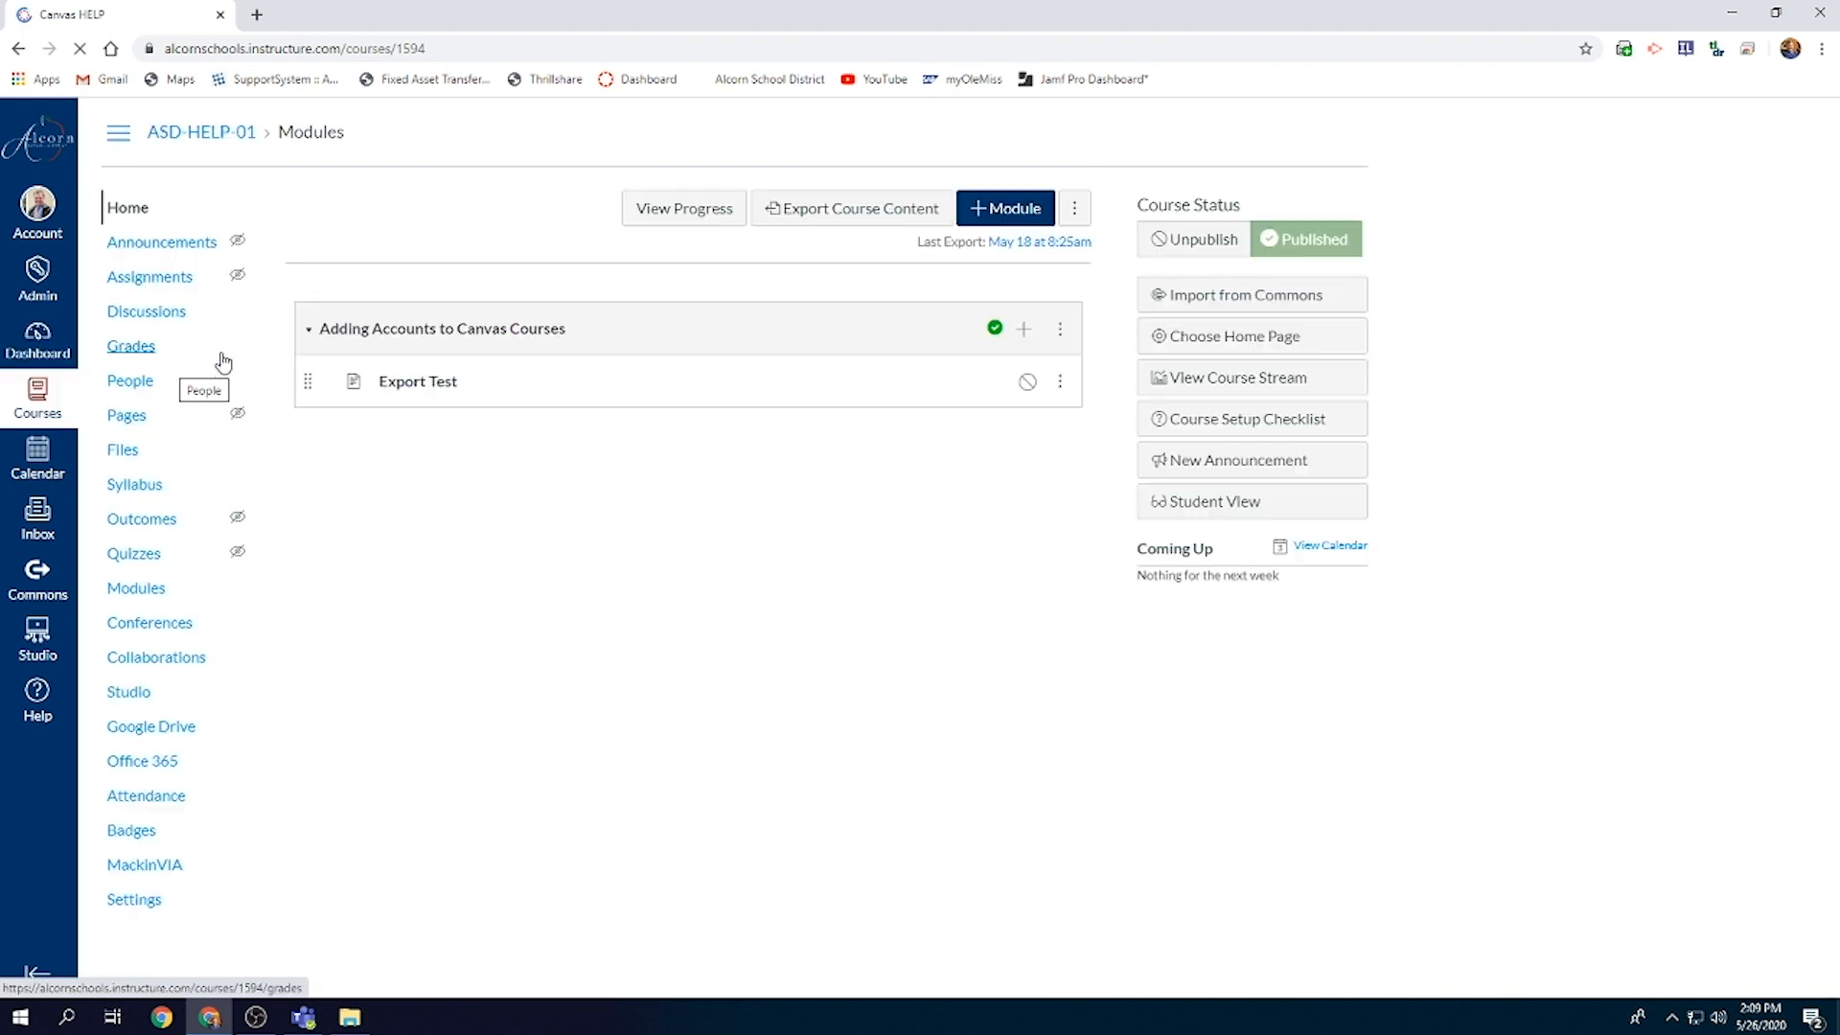
mouse_move(279, 580)
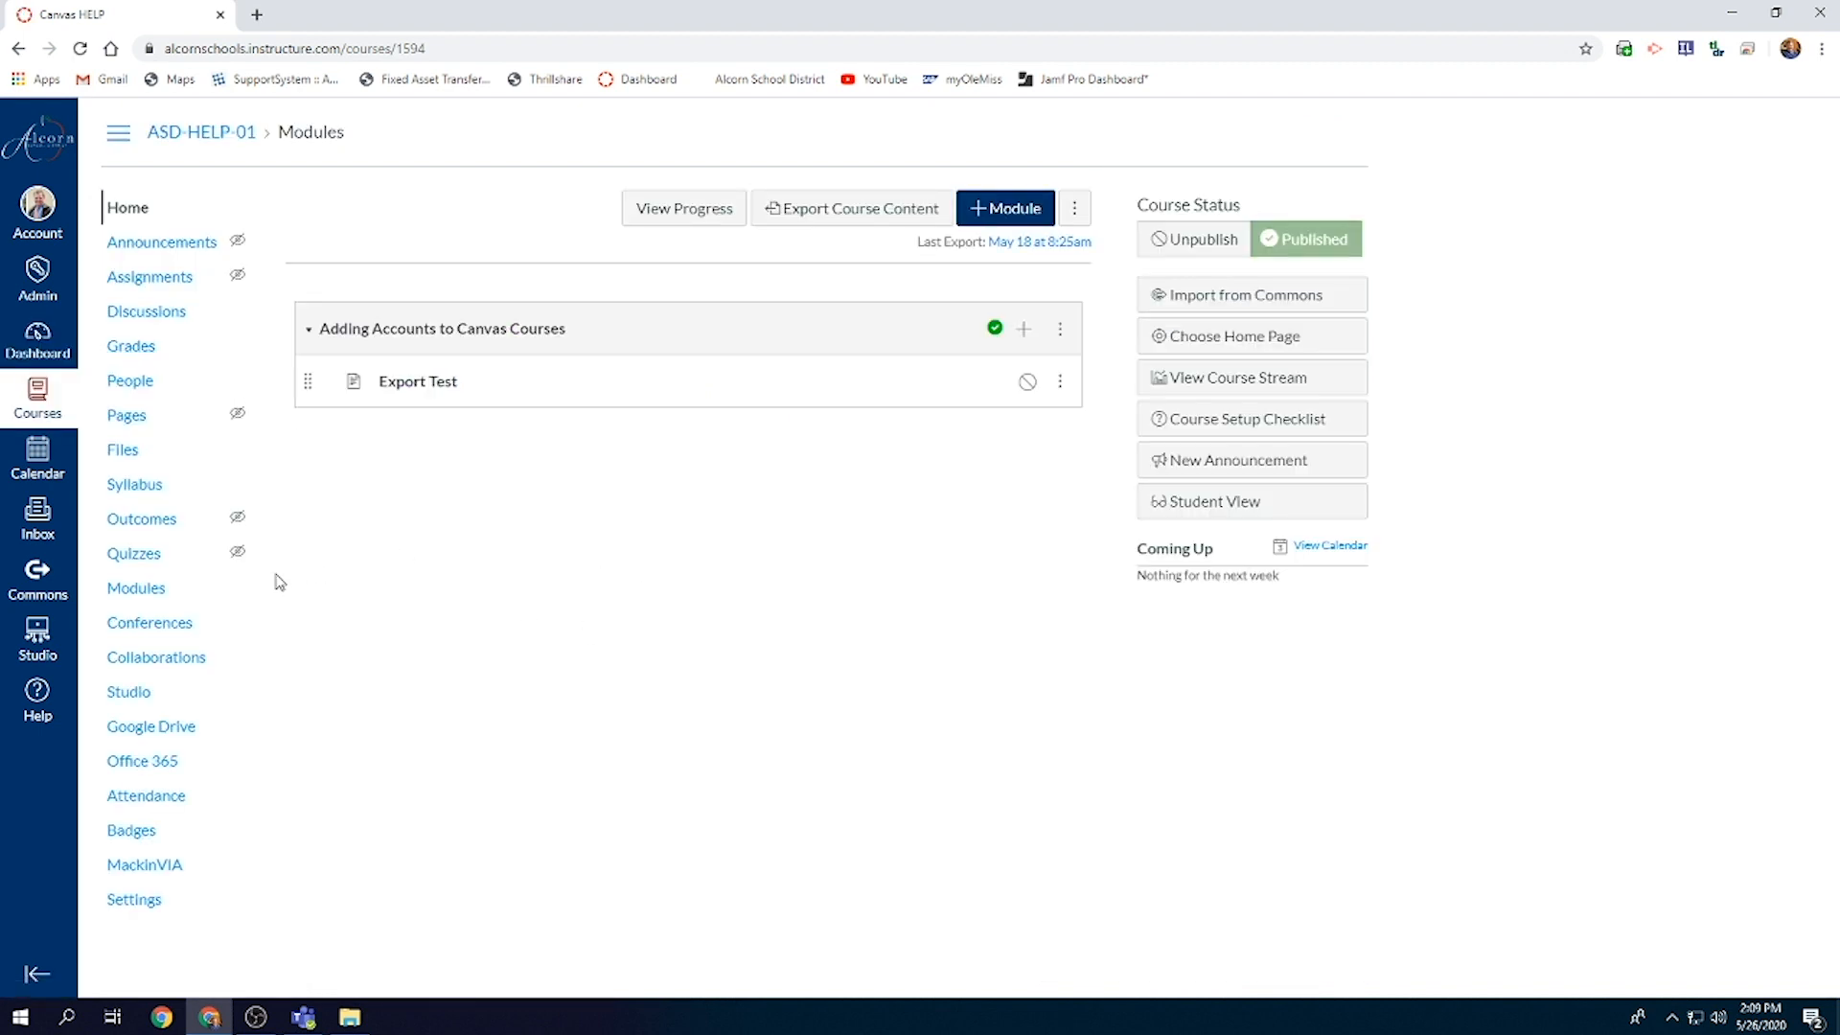
mouse_move(247, 518)
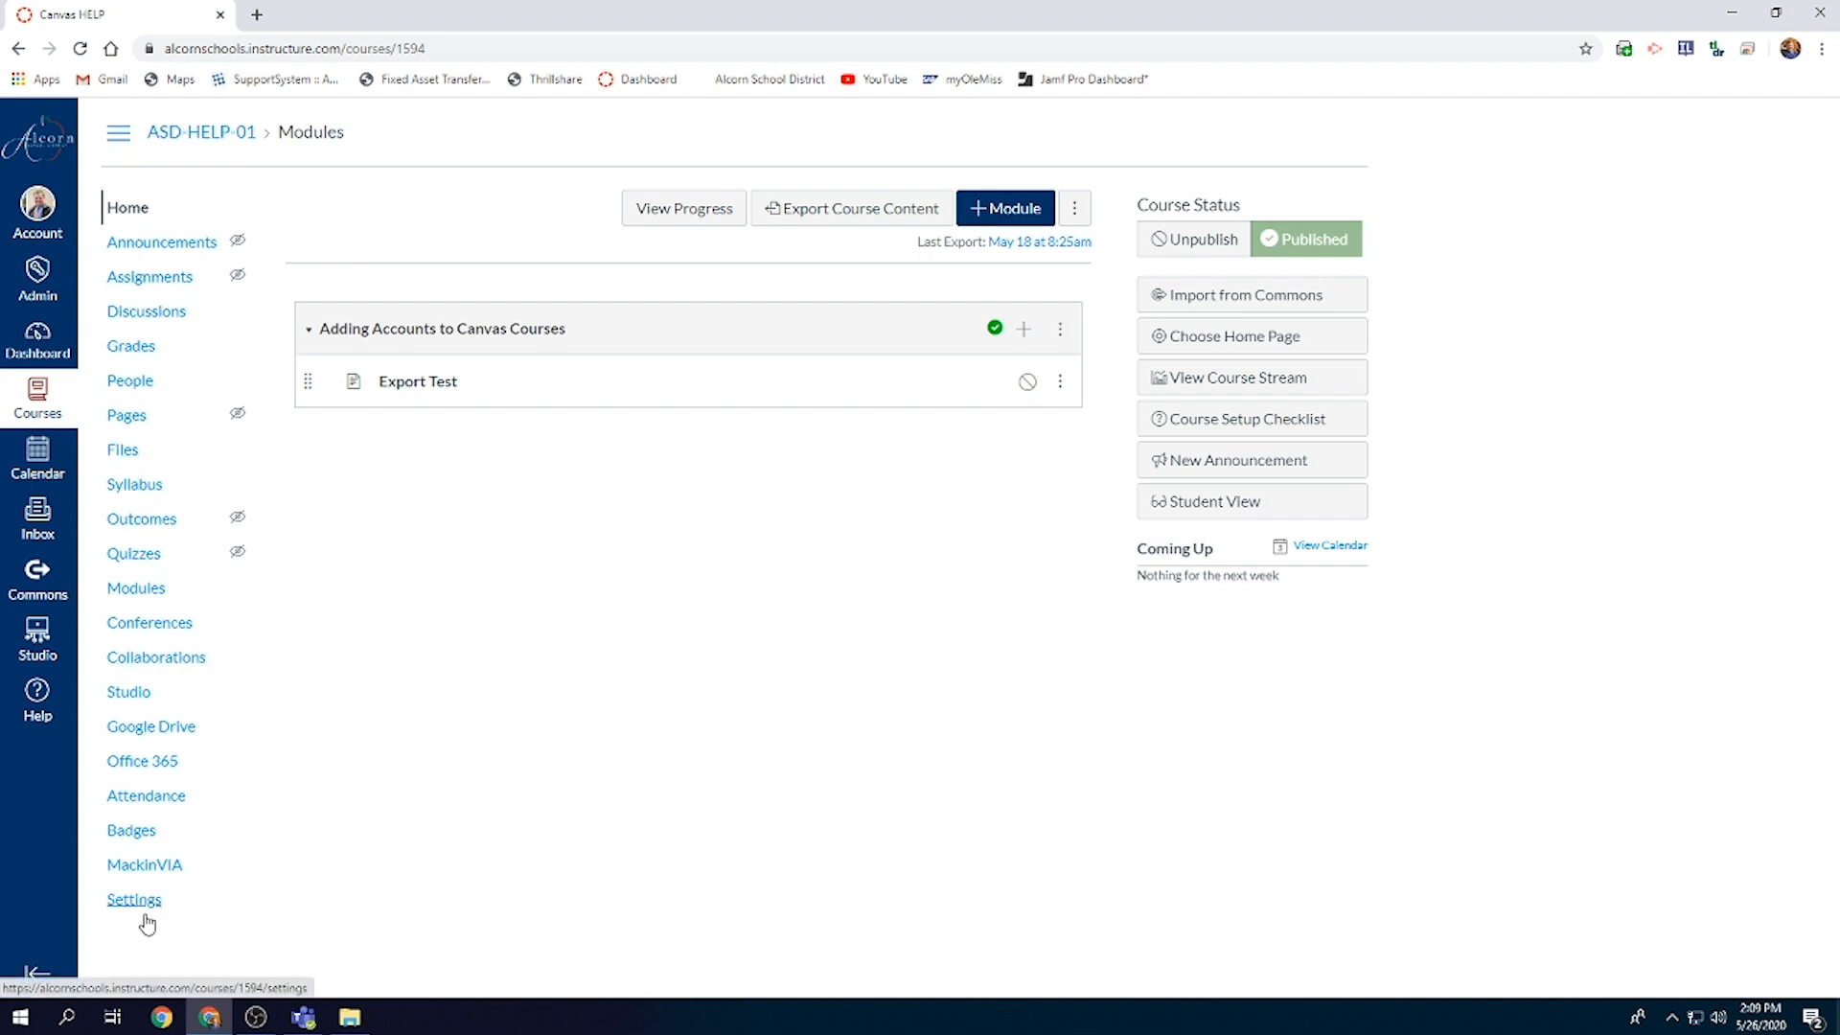
Go to the Canvas HELP course Settings page showing Course Details
click(135, 899)
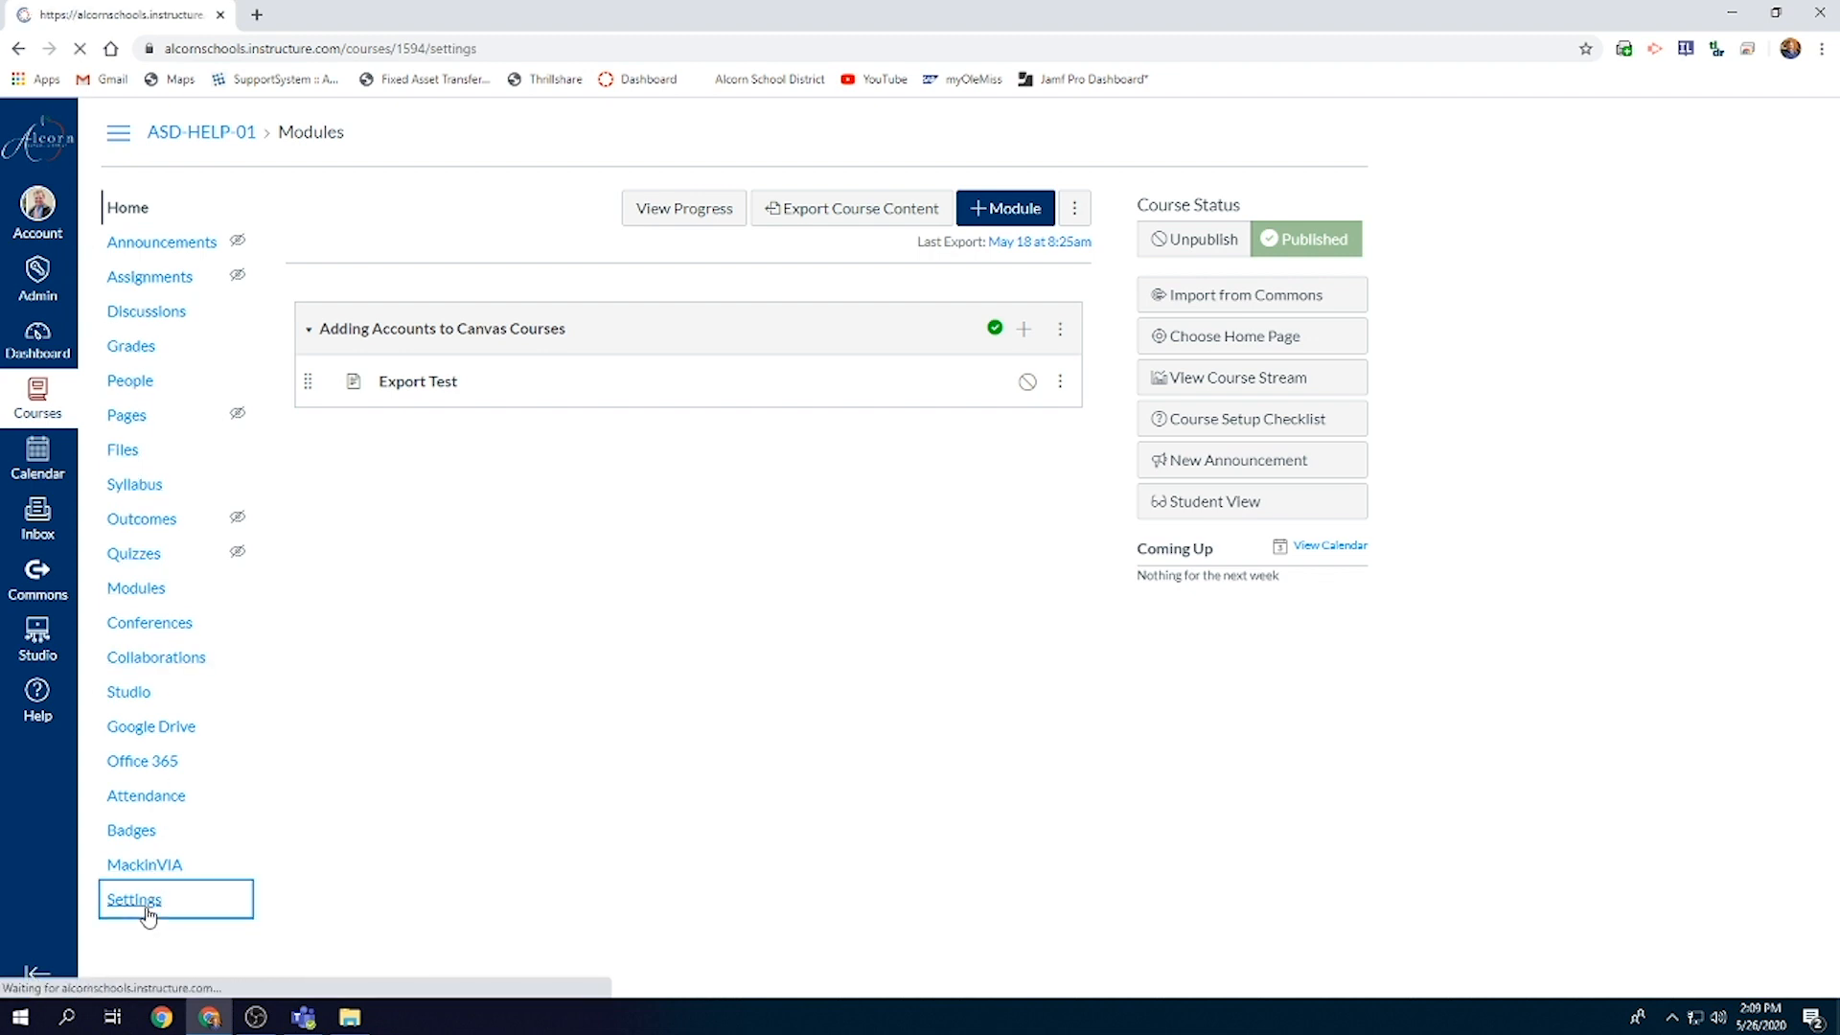
click(134, 899)
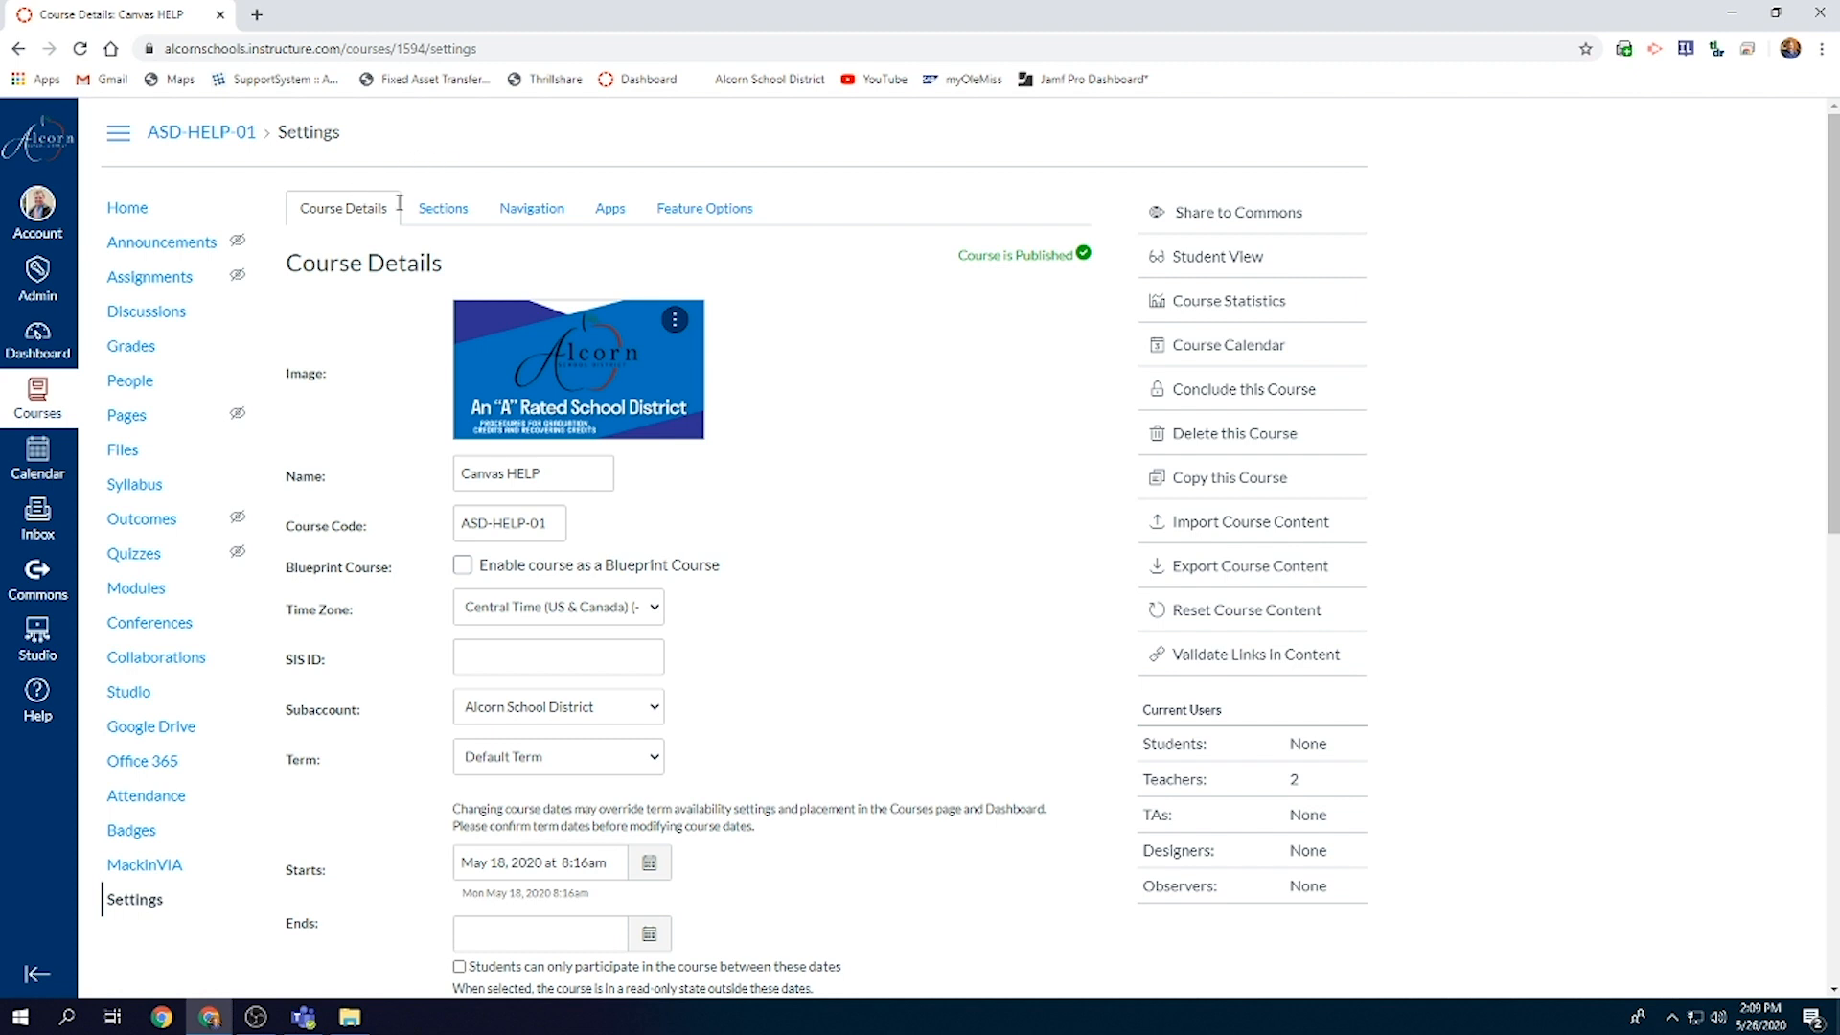
mouse_move(804, 325)
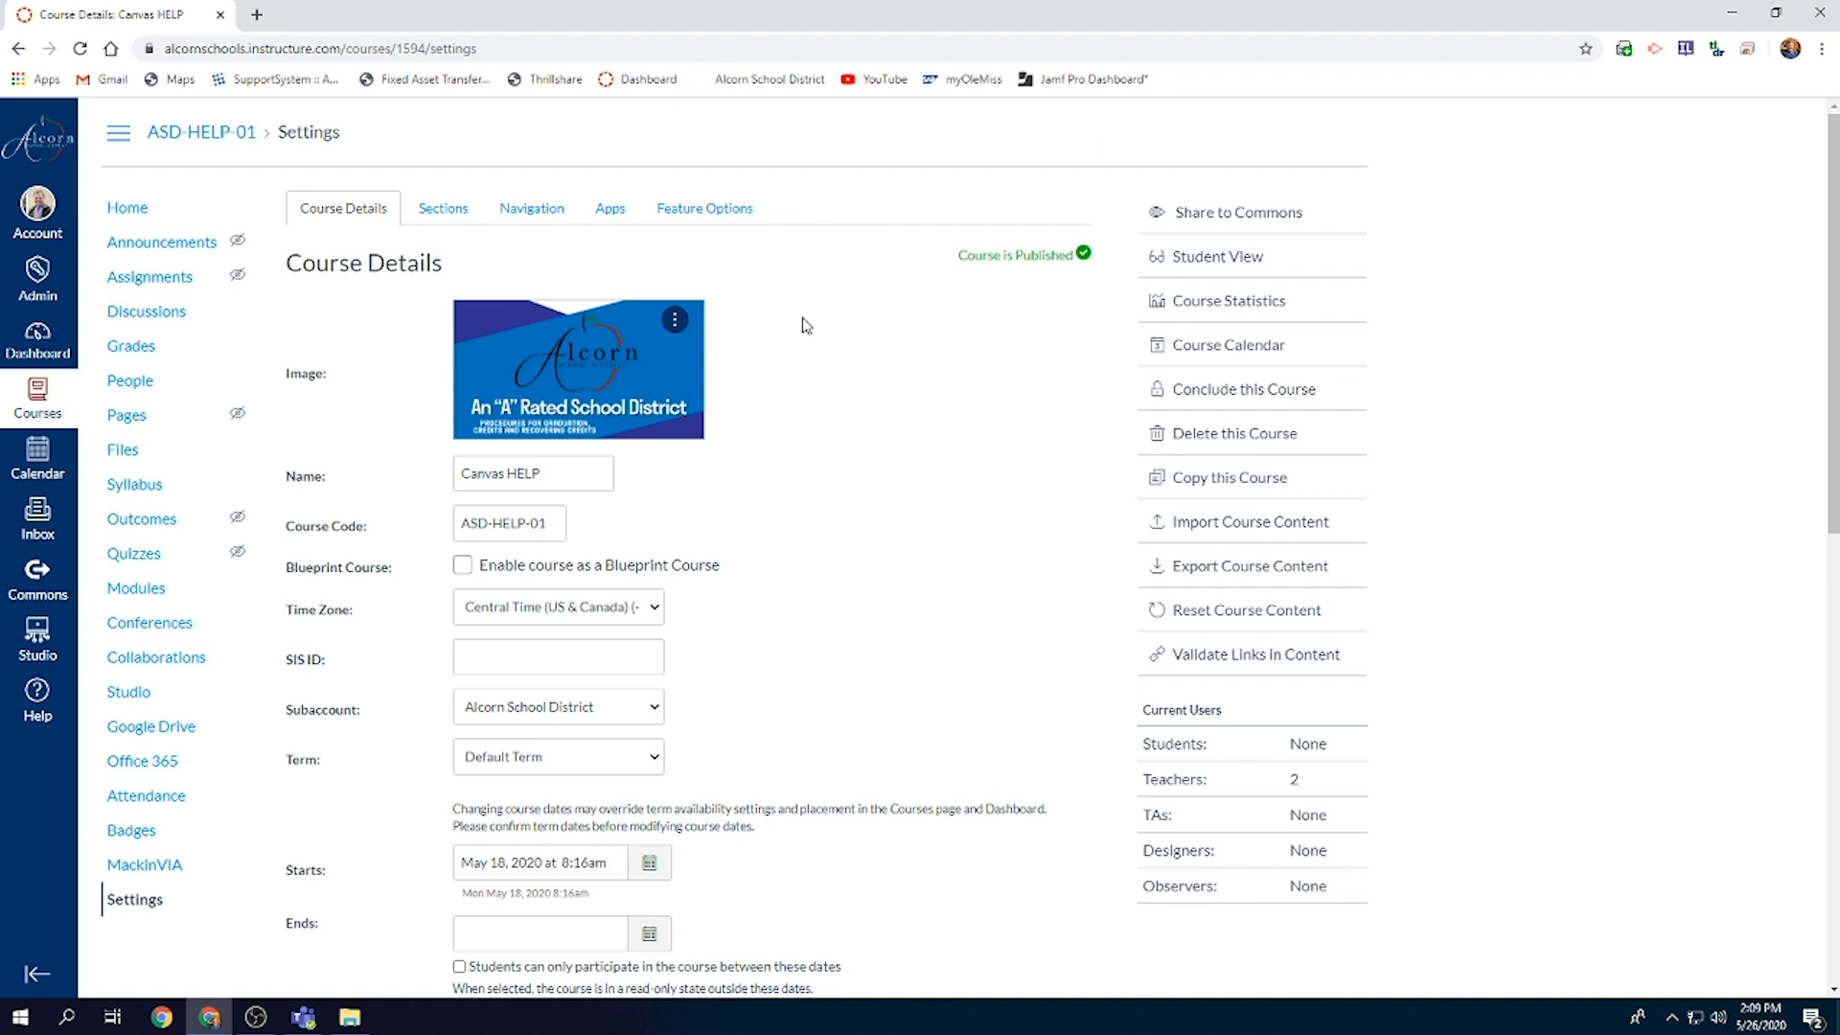
mouse_move(1084, 506)
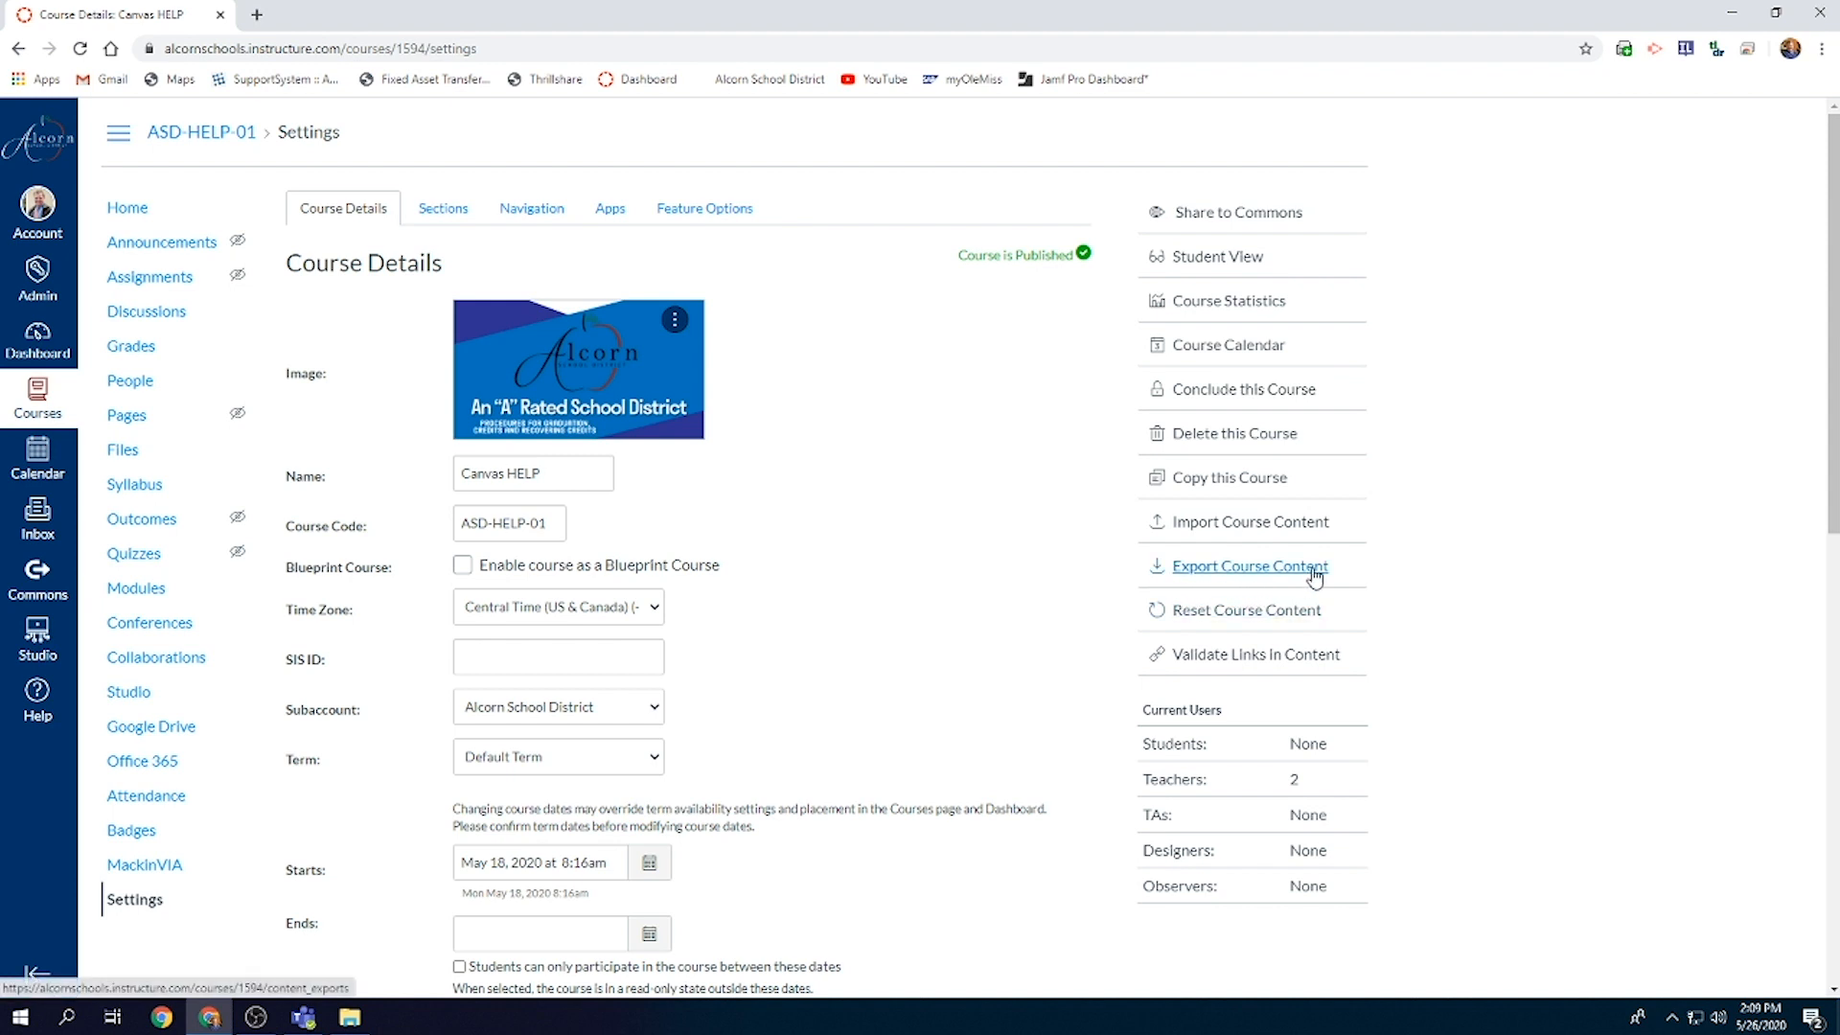
Export the whole Canvas HELP course via Export Course Content with Course selected
click(1253, 566)
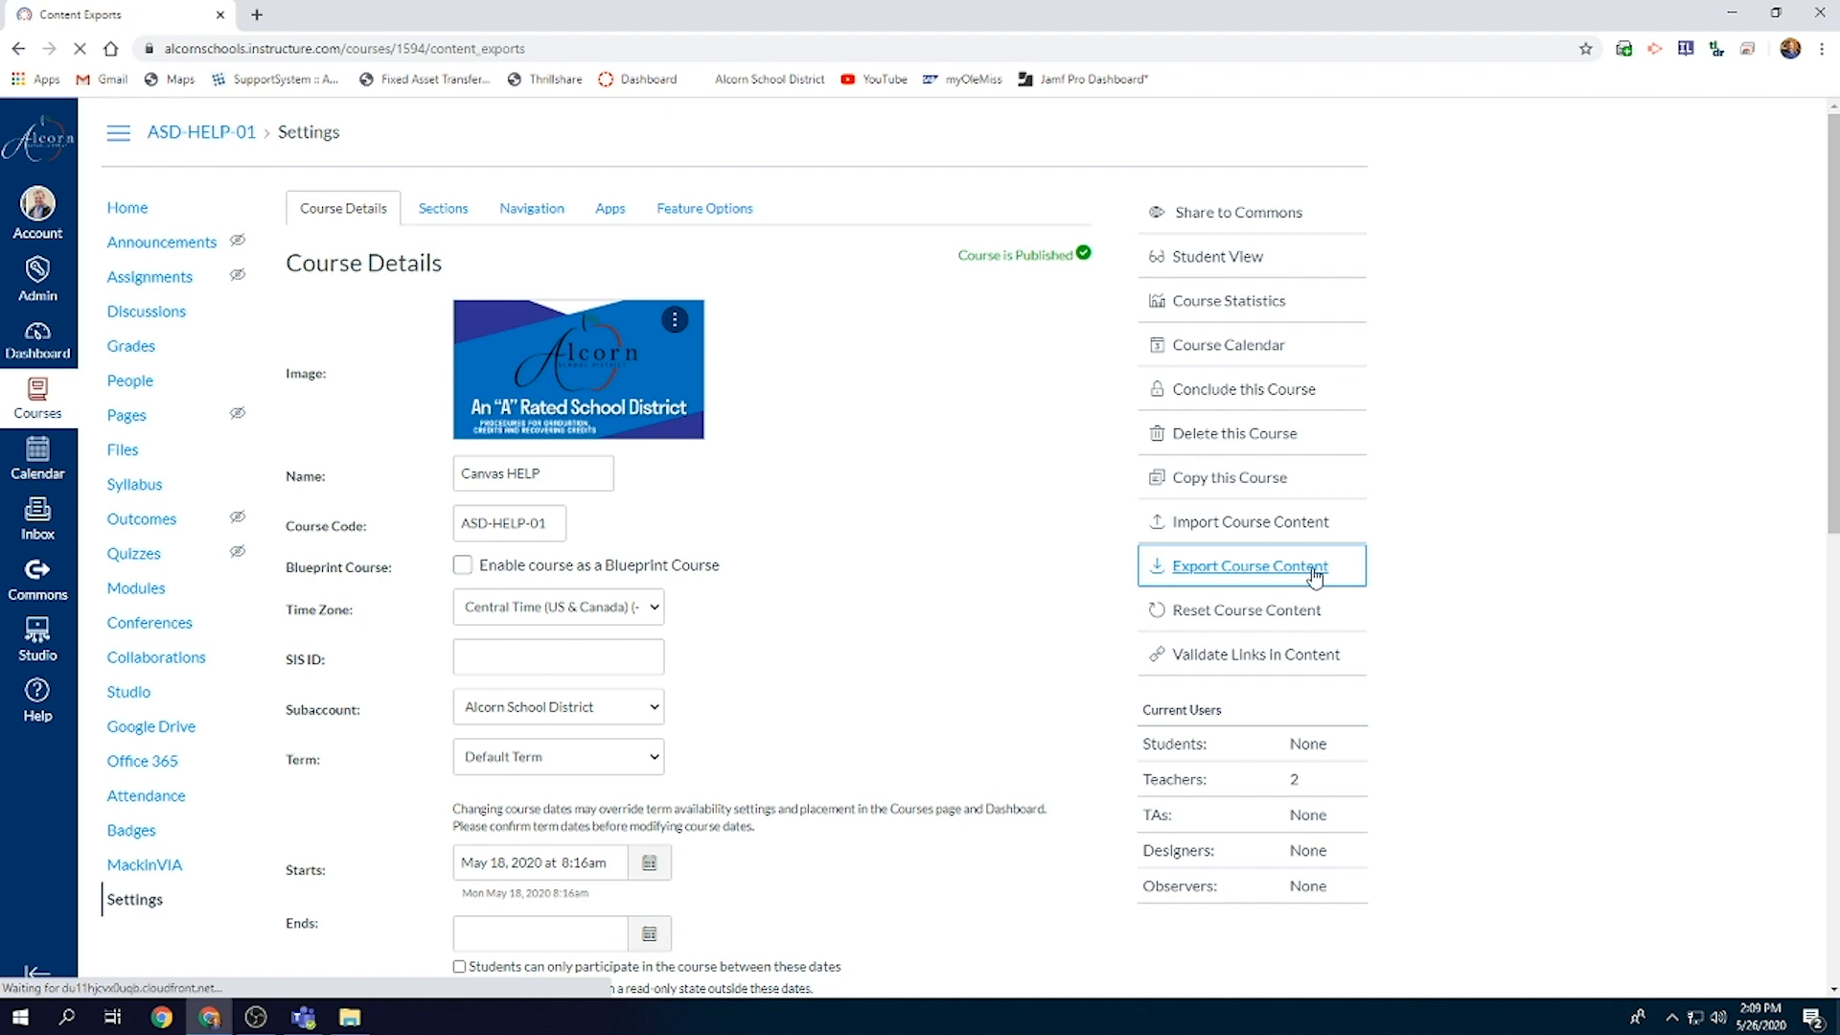
click(1250, 565)
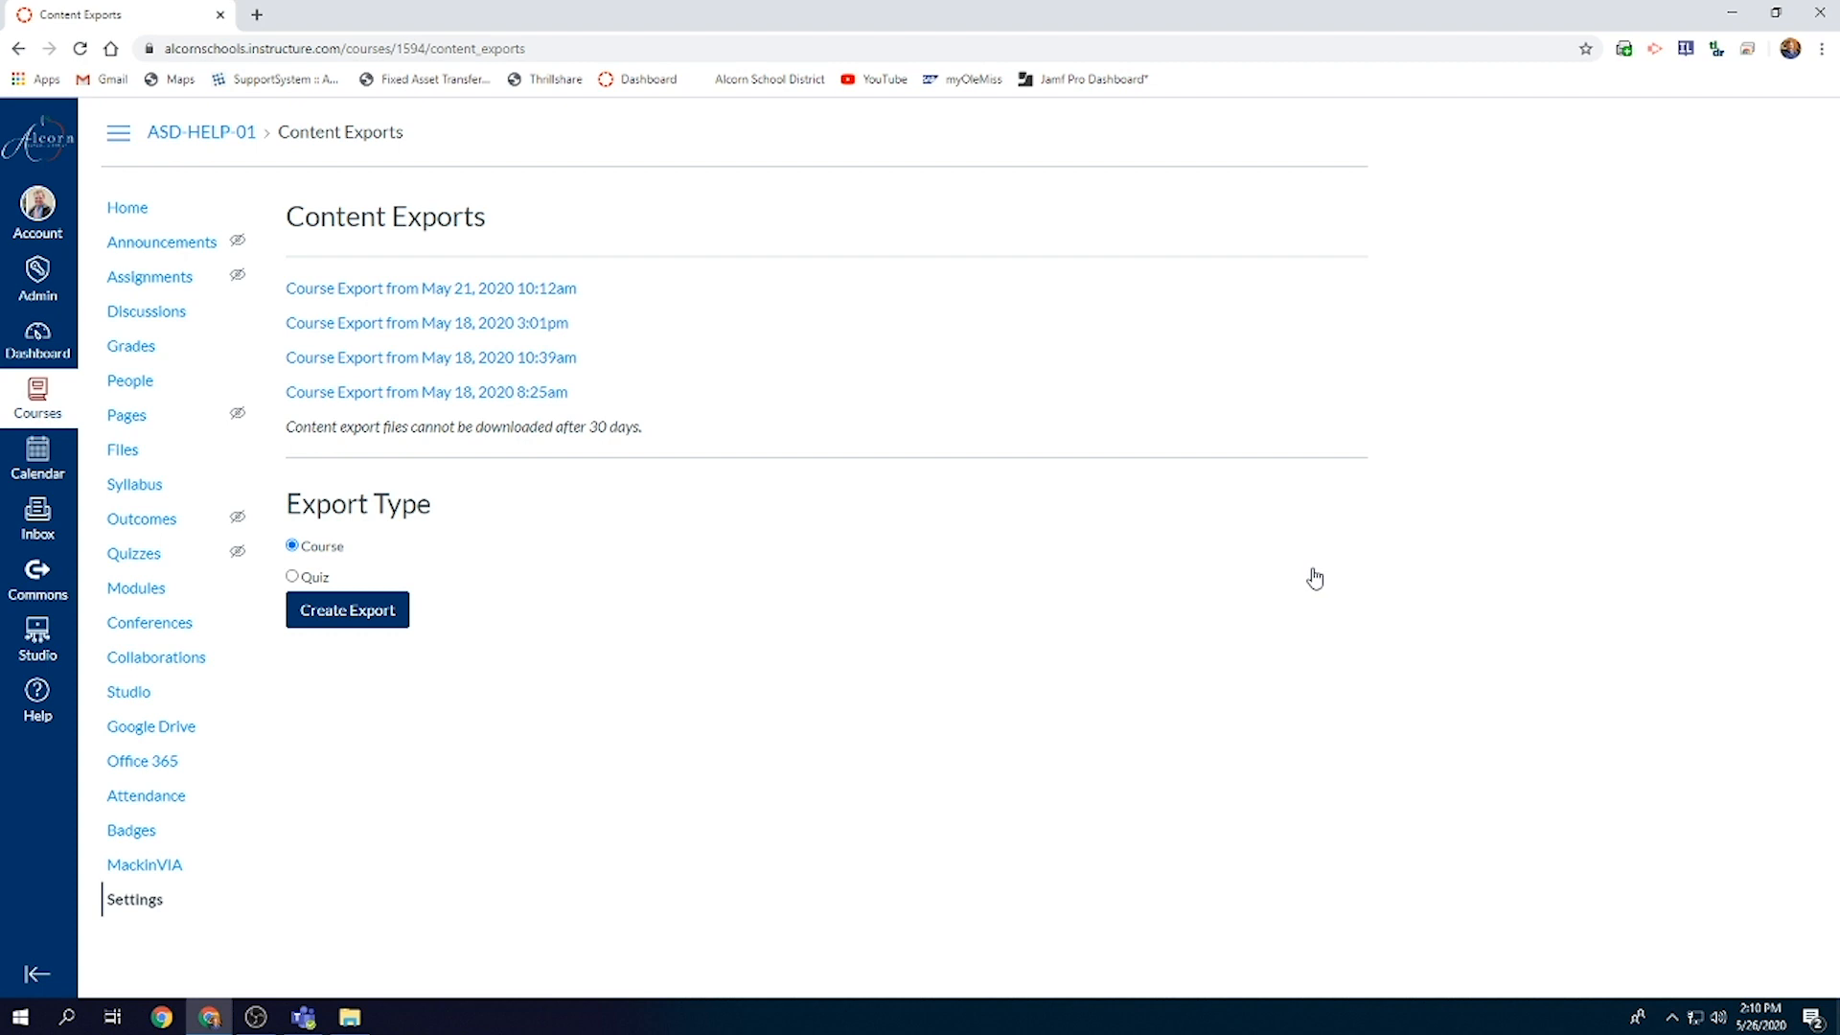
mouse_move(1292, 576)
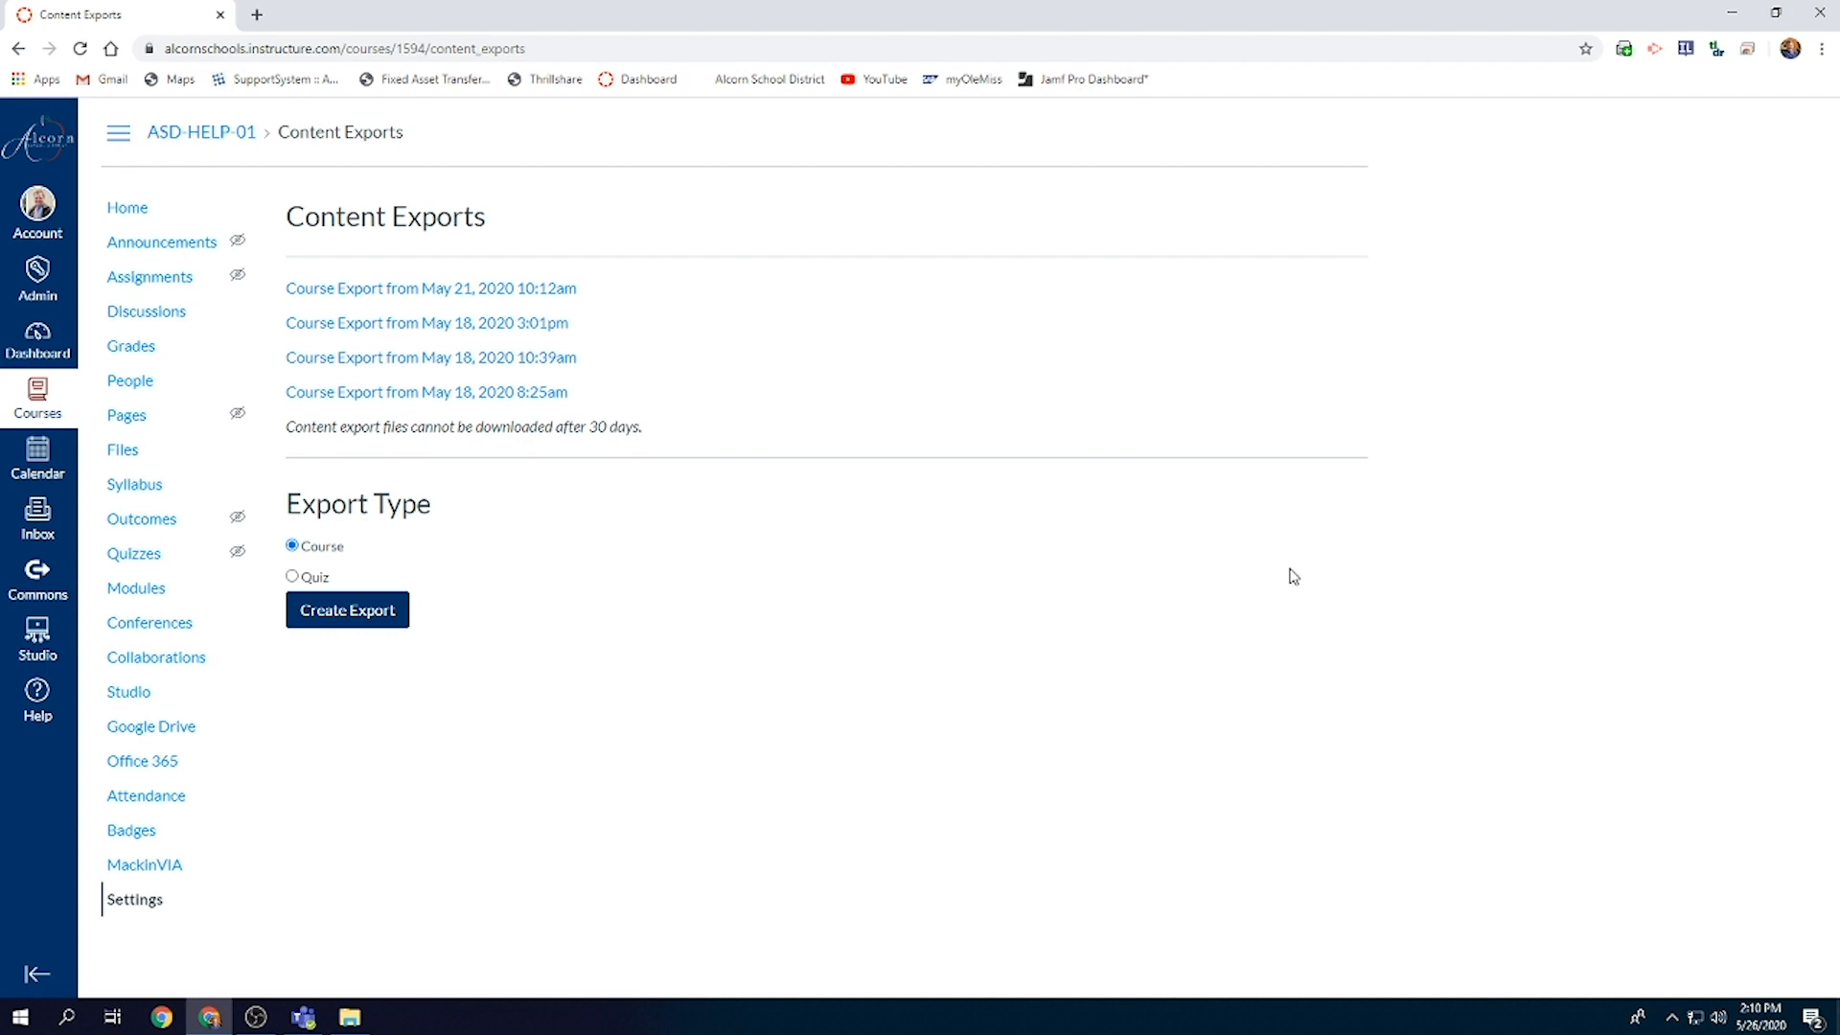
click(346, 610)
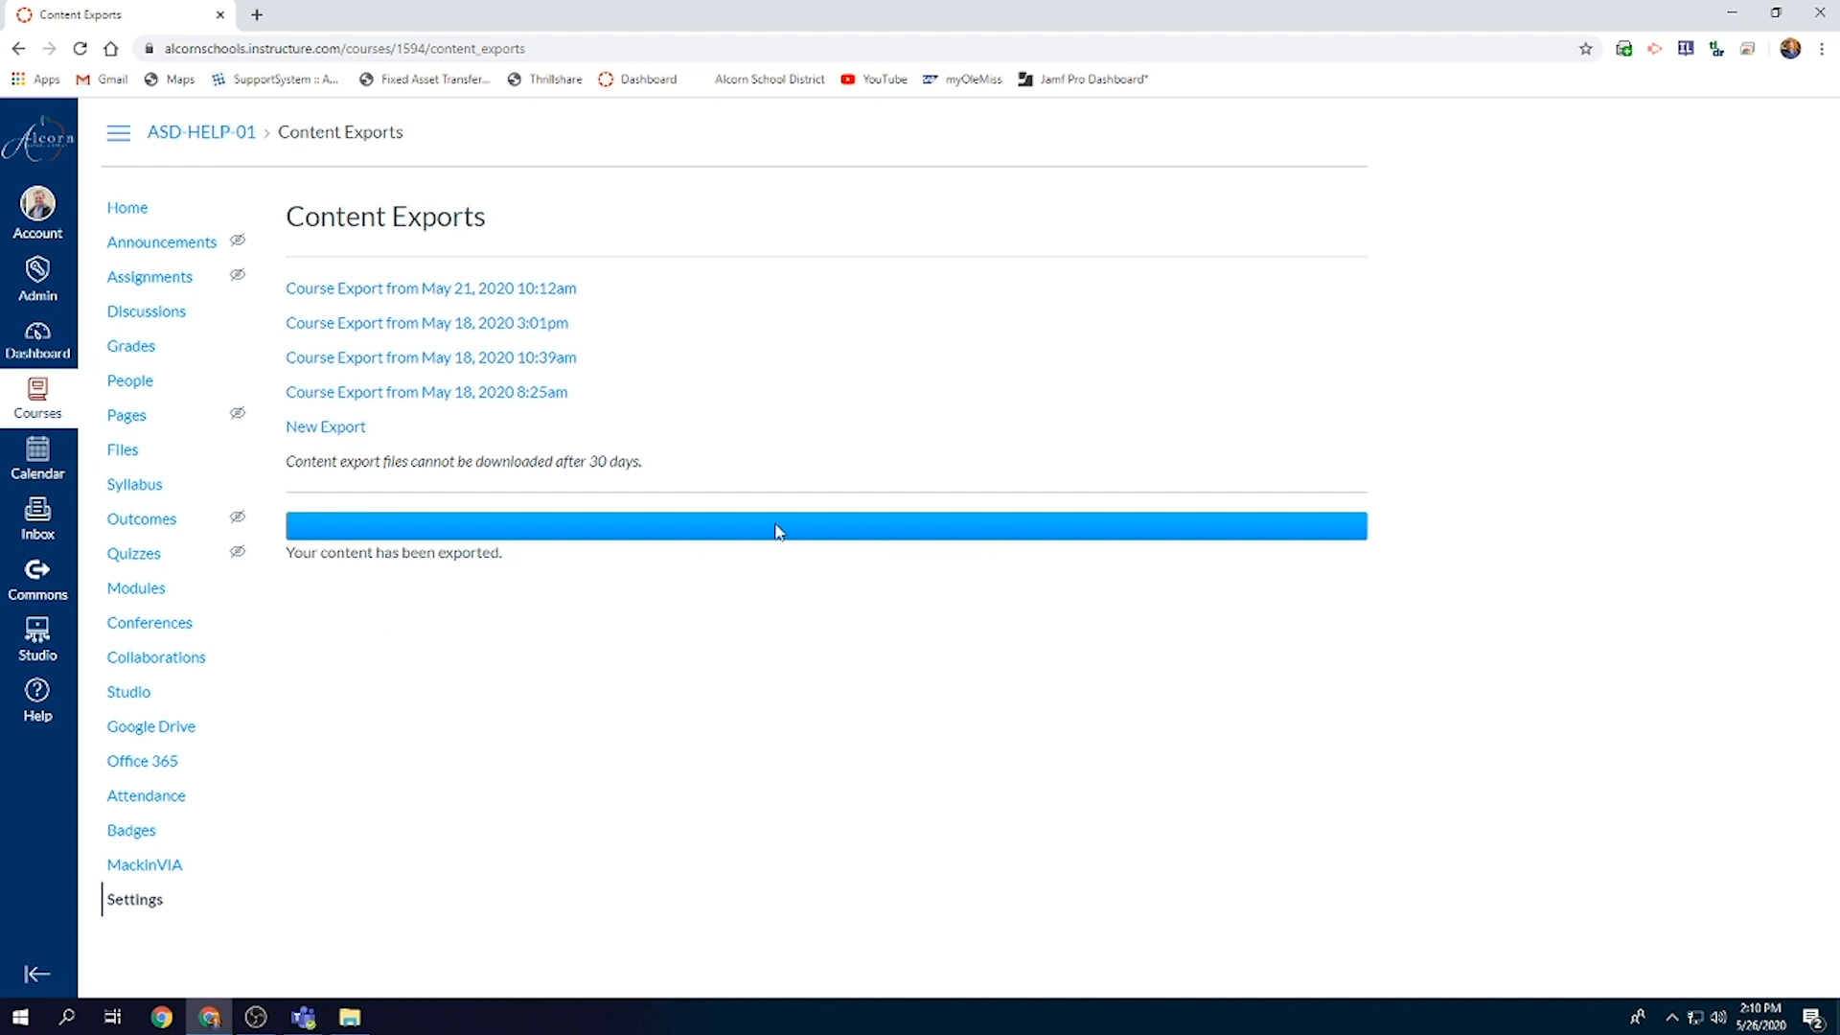
mouse_move(334, 446)
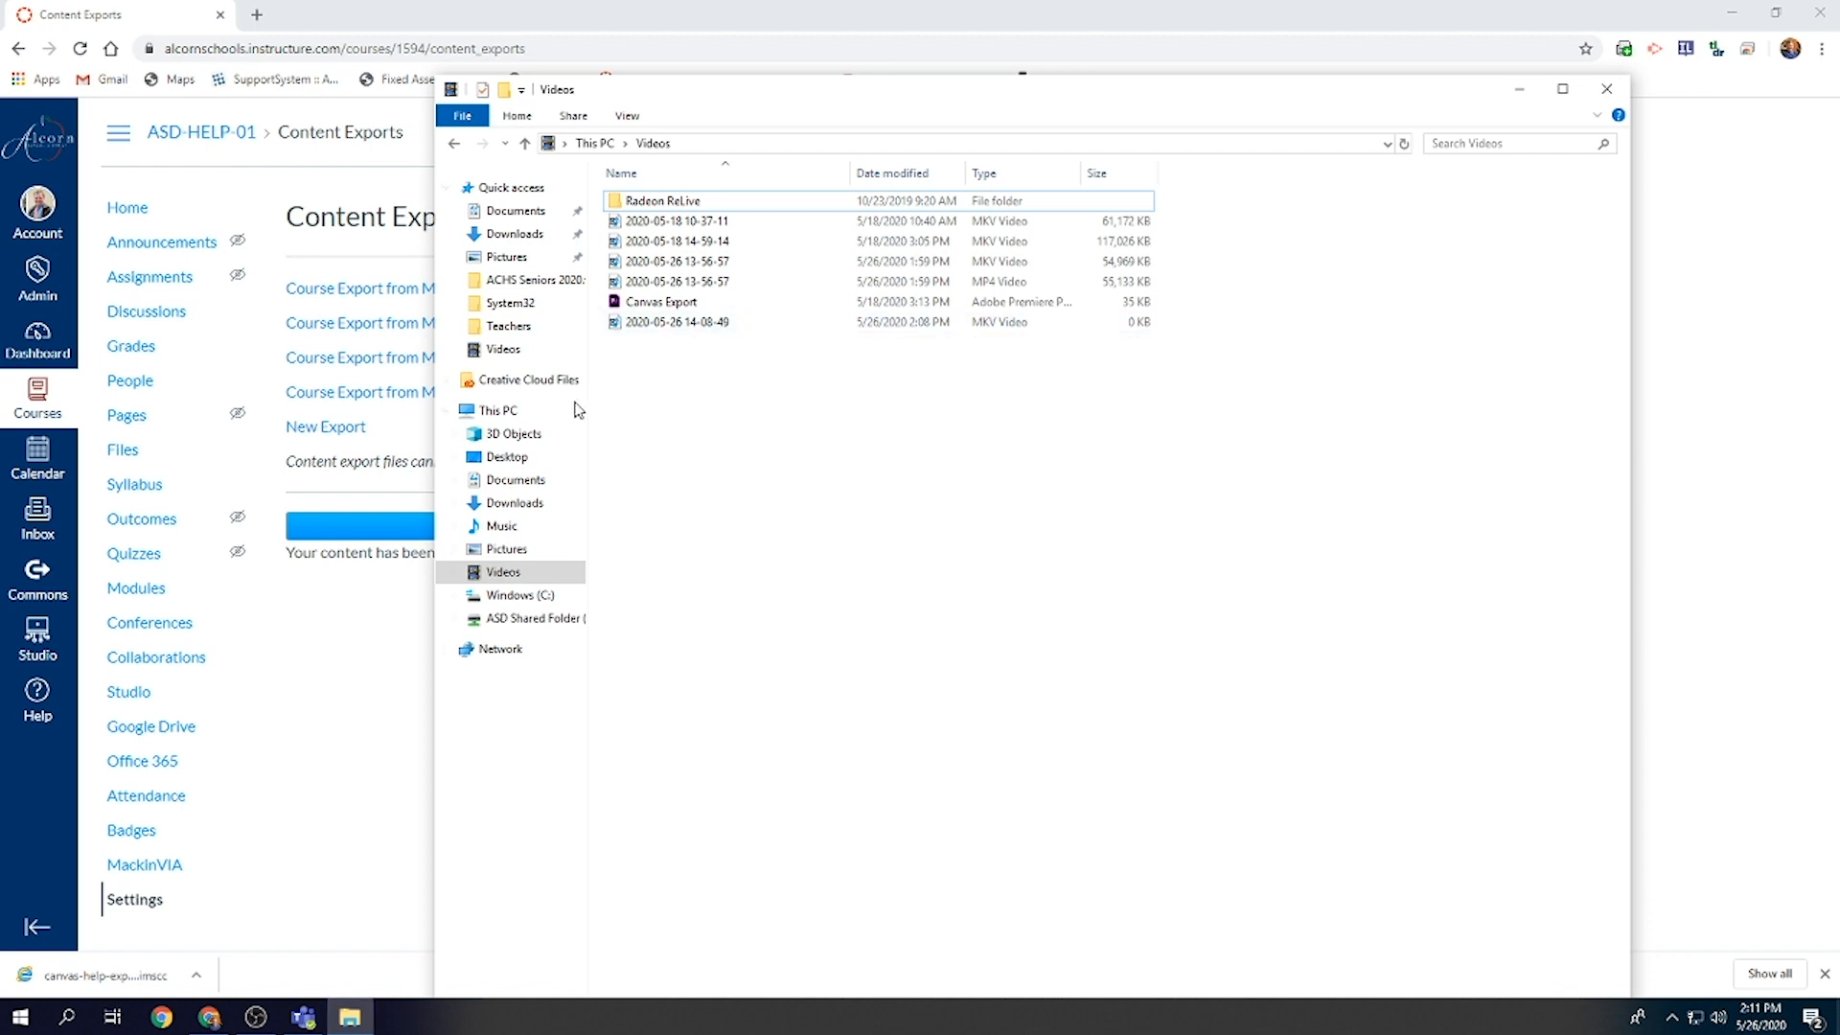
Put canvas-help-export in Downloads into rename mode
click(513, 502)
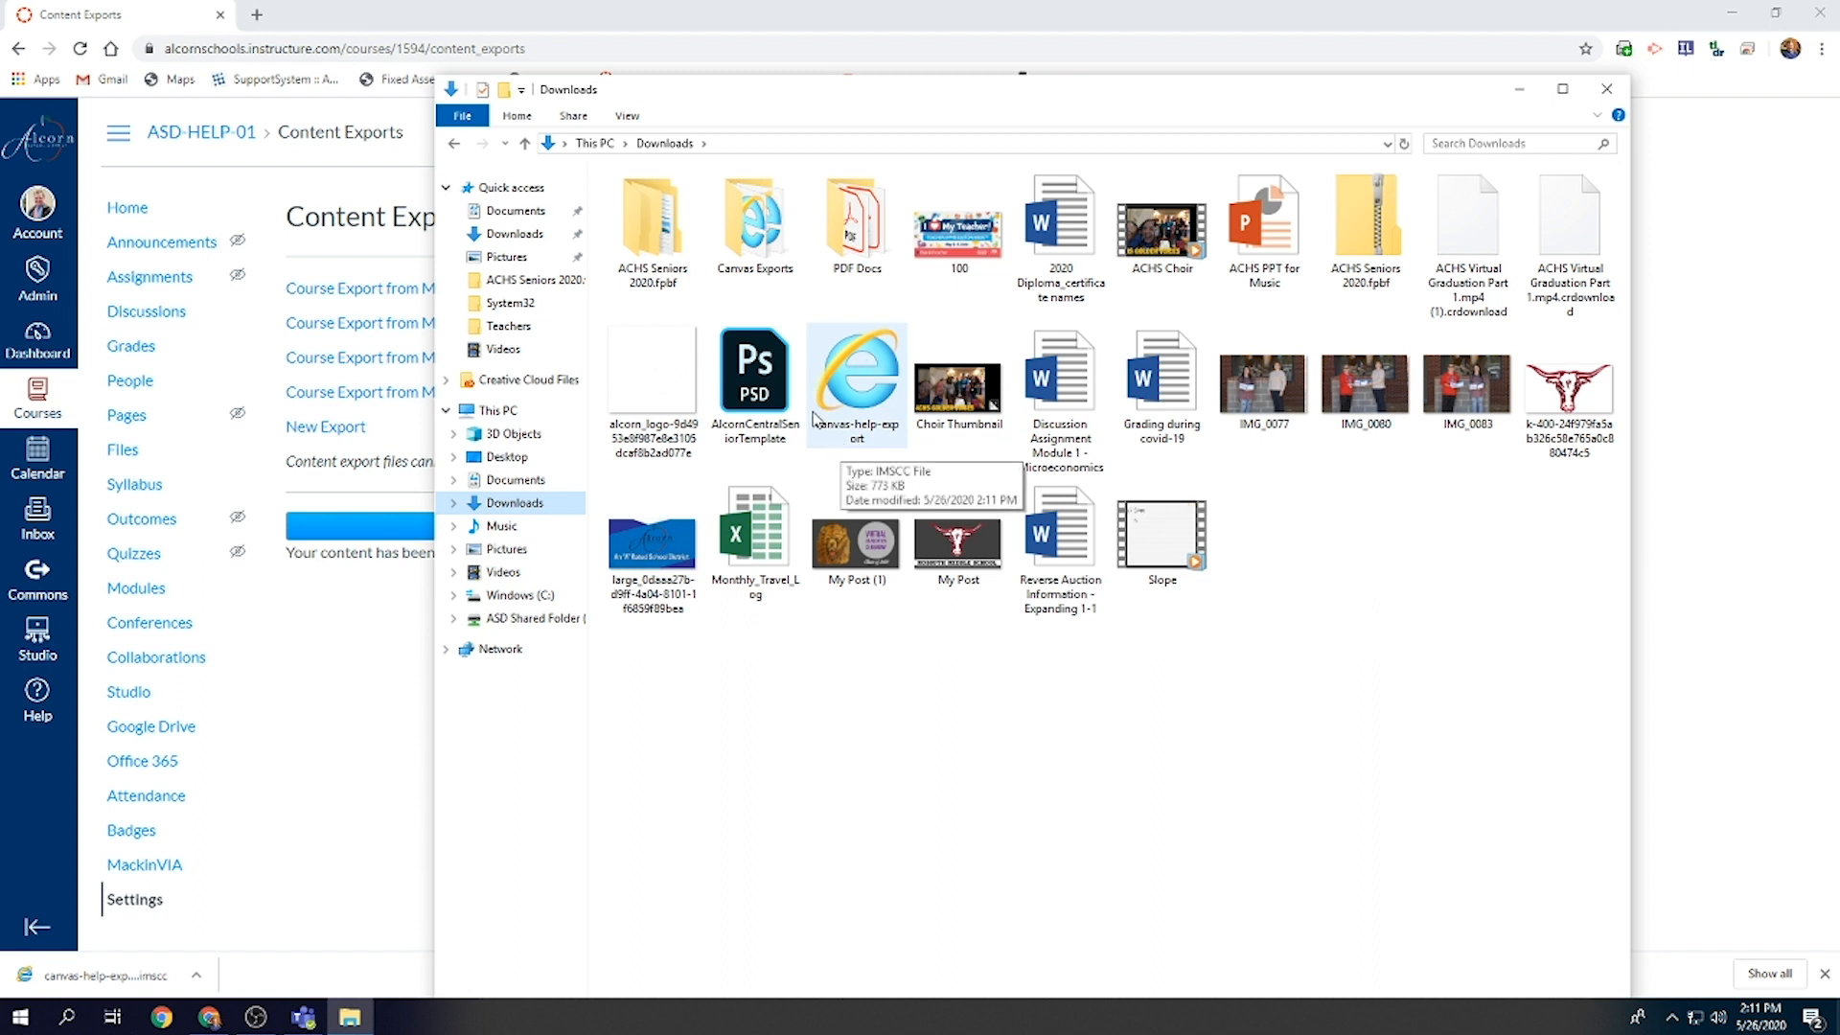
mouse_move(856, 434)
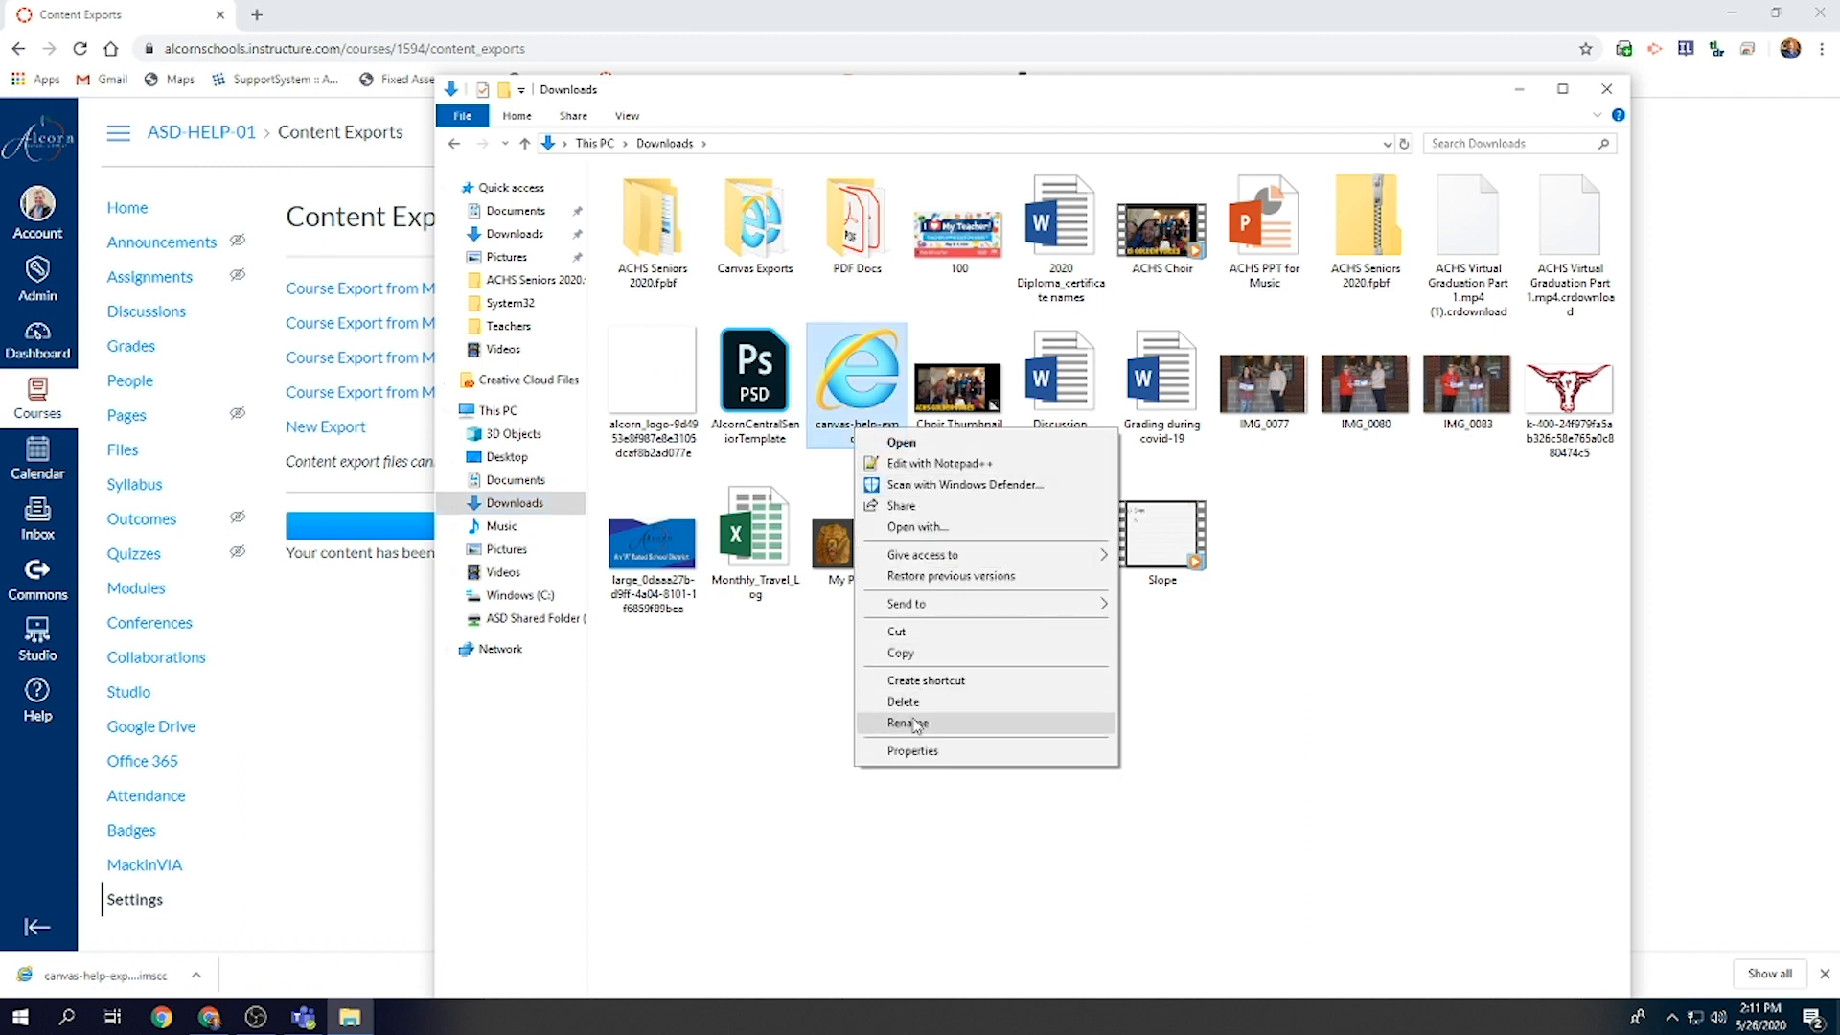
click(909, 722)
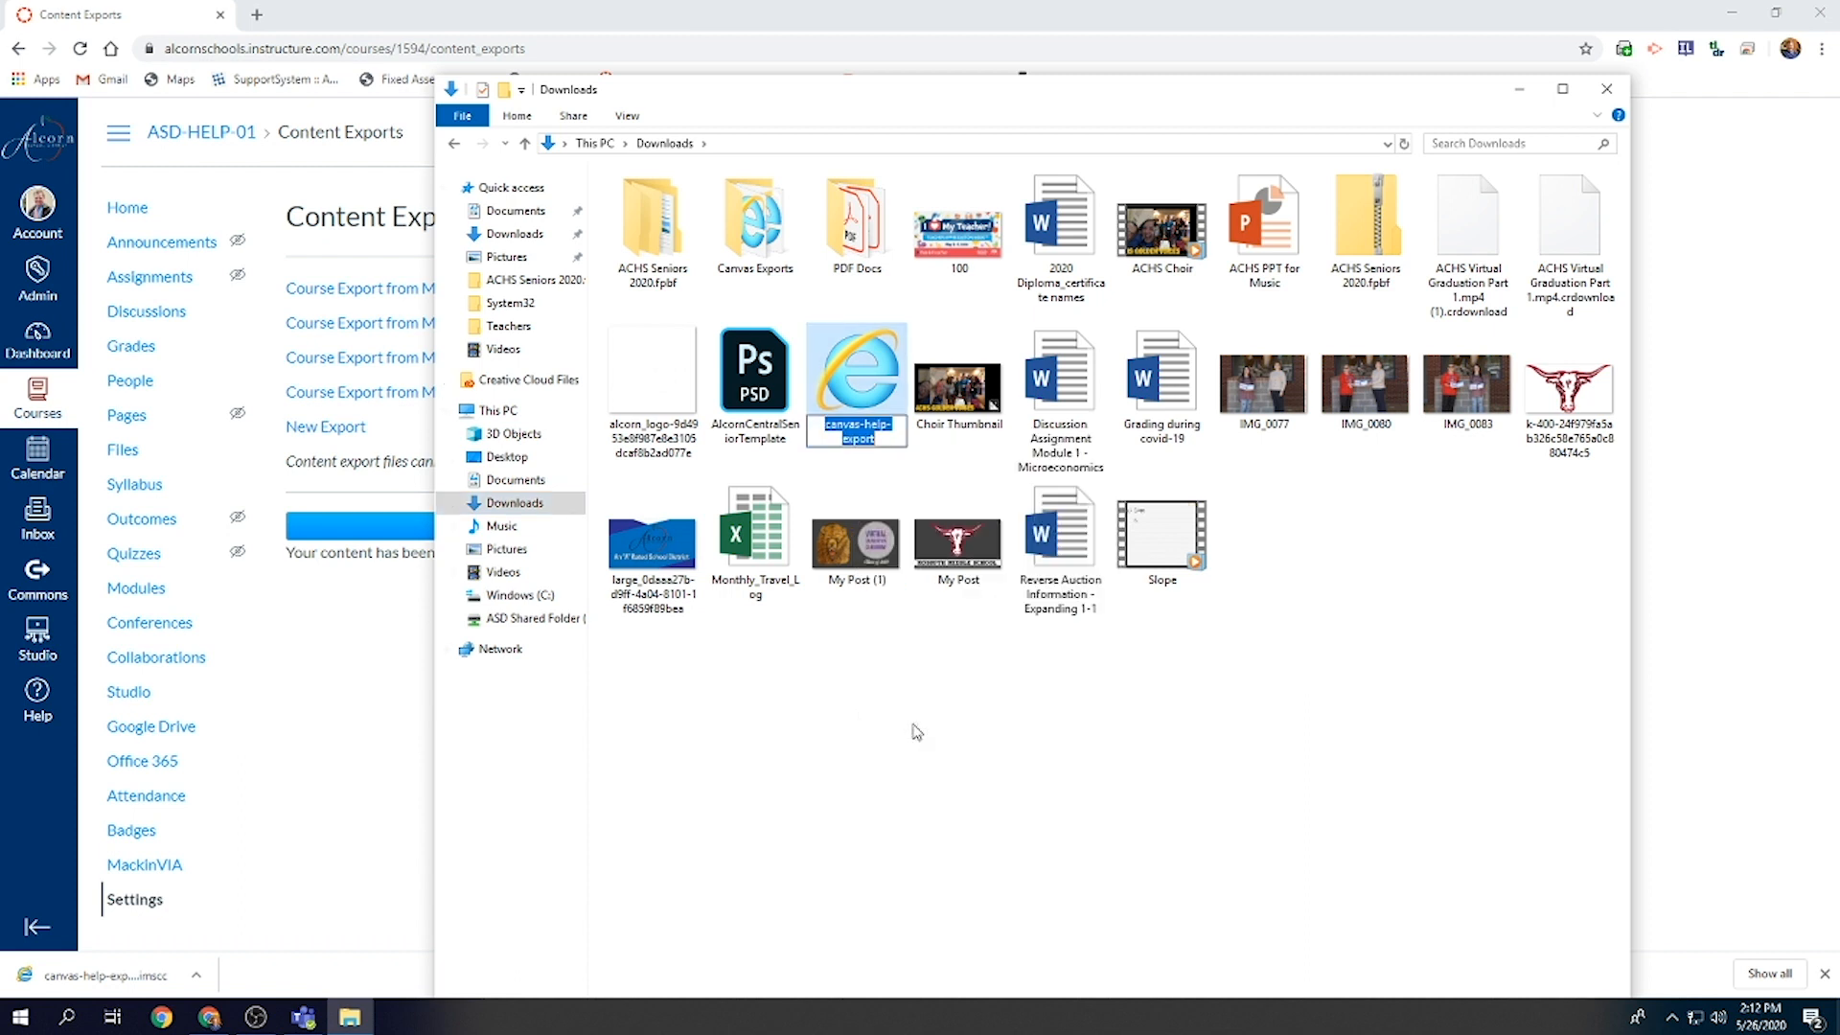